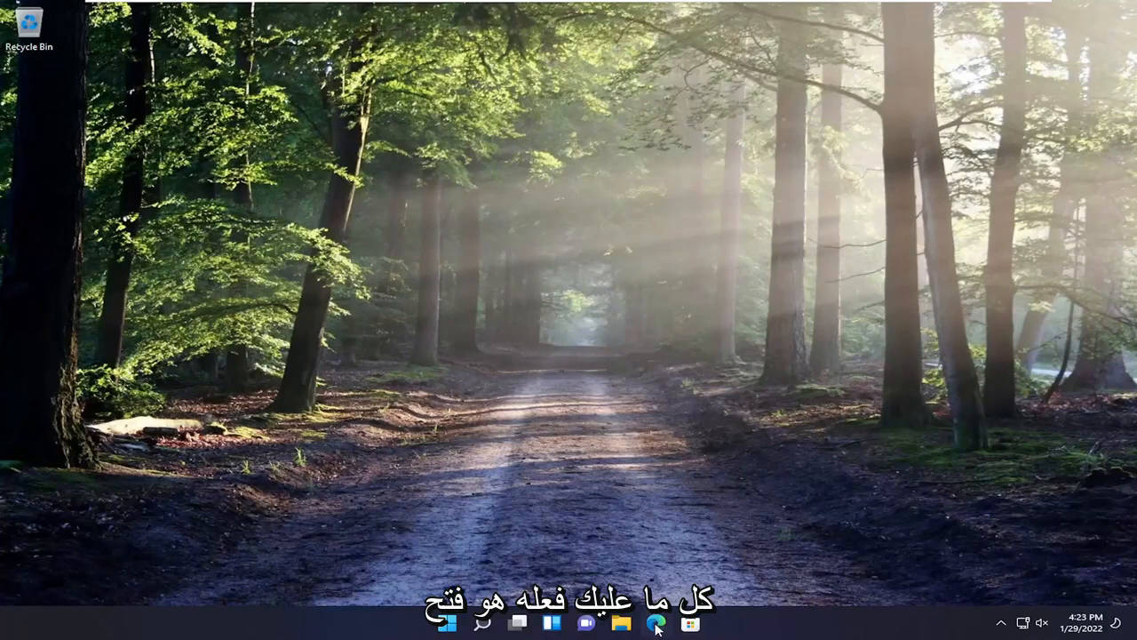
- Launch Edge from the taskbar and show its Settings and more menu
click(655, 621)
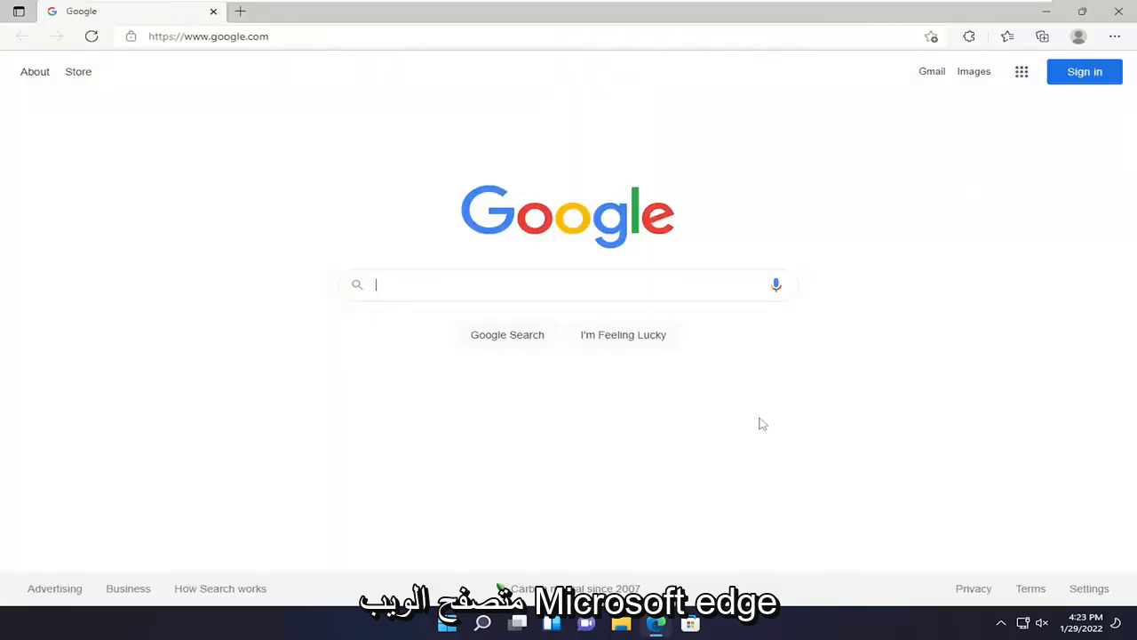
mouse_move(1116, 36)
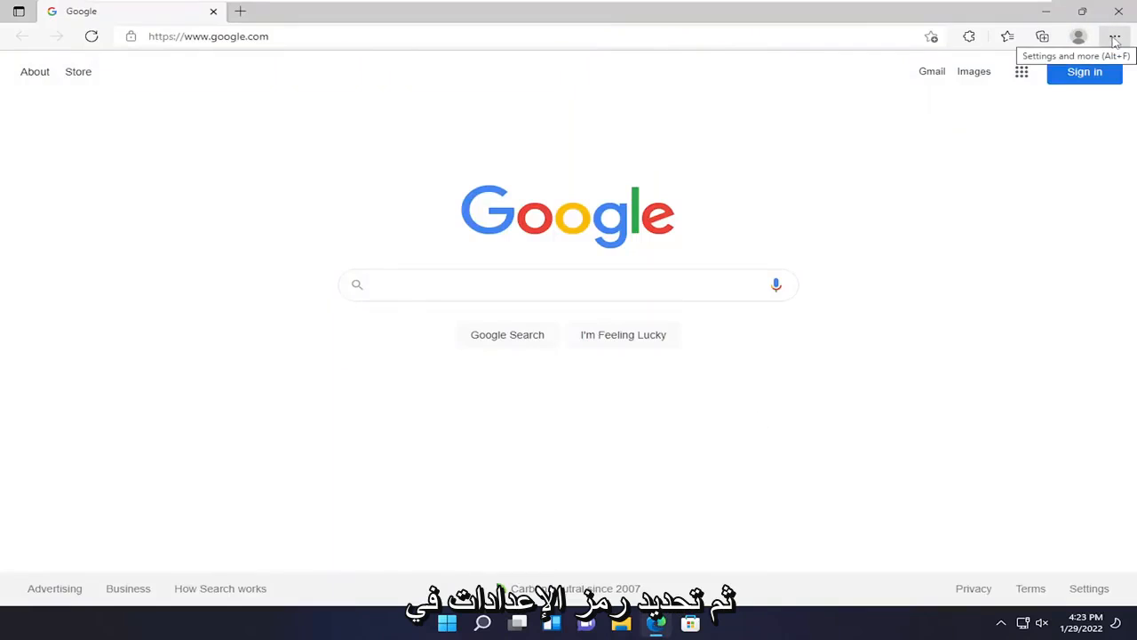
click(1112, 39)
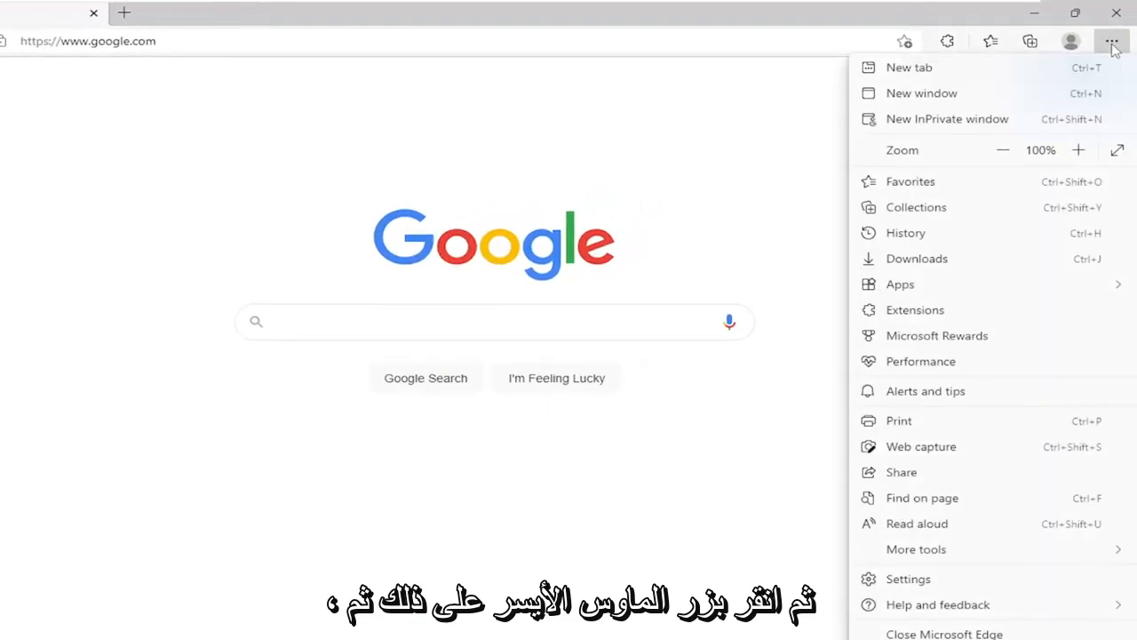
mouse_move(907, 580)
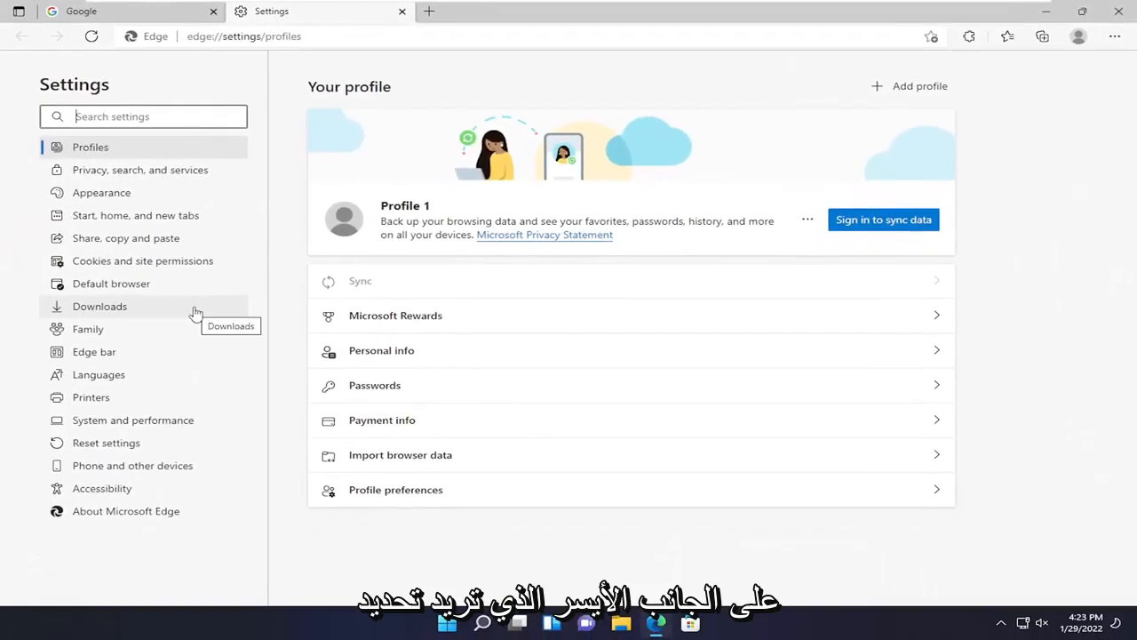
mouse_move(110, 284)
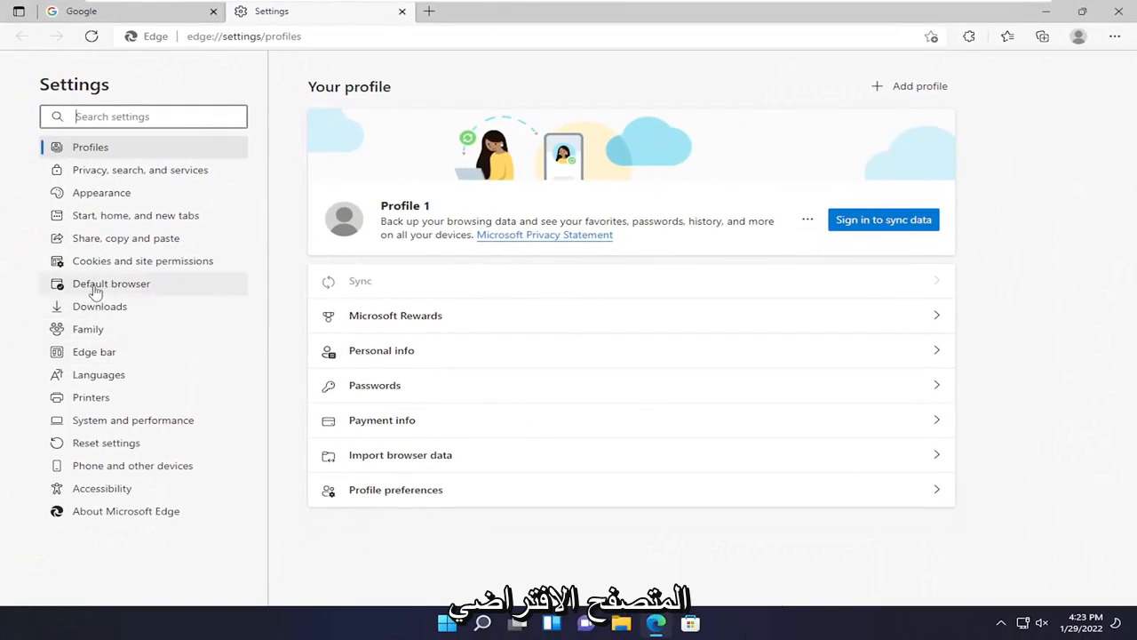
- Go to the Default browser section of Edge Settings
click(110, 282)
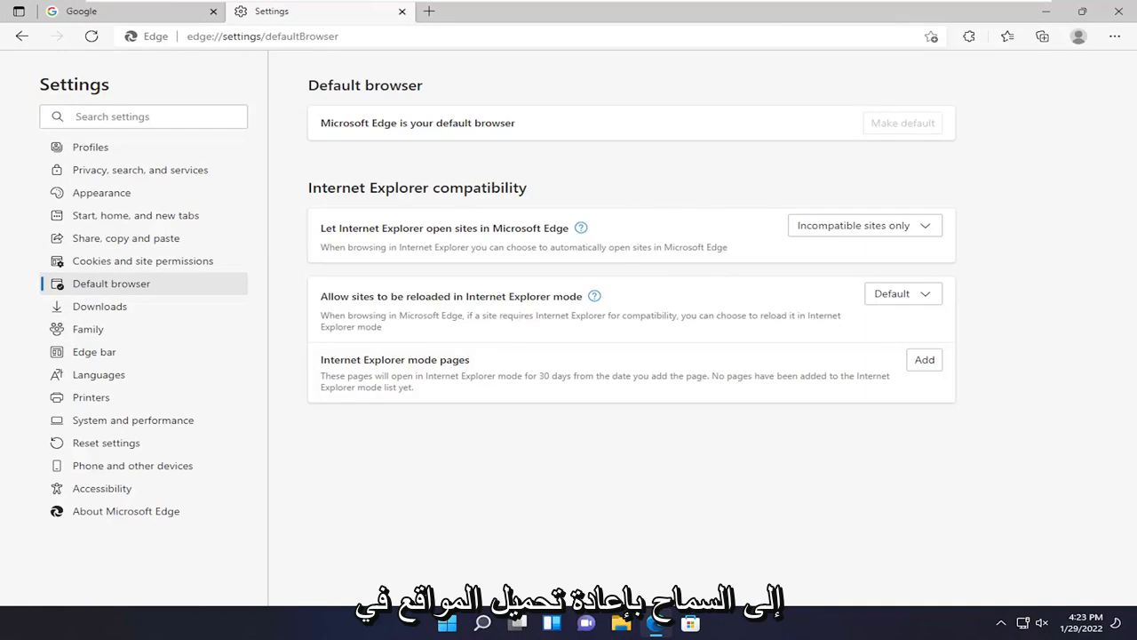
mouse_move(903, 293)
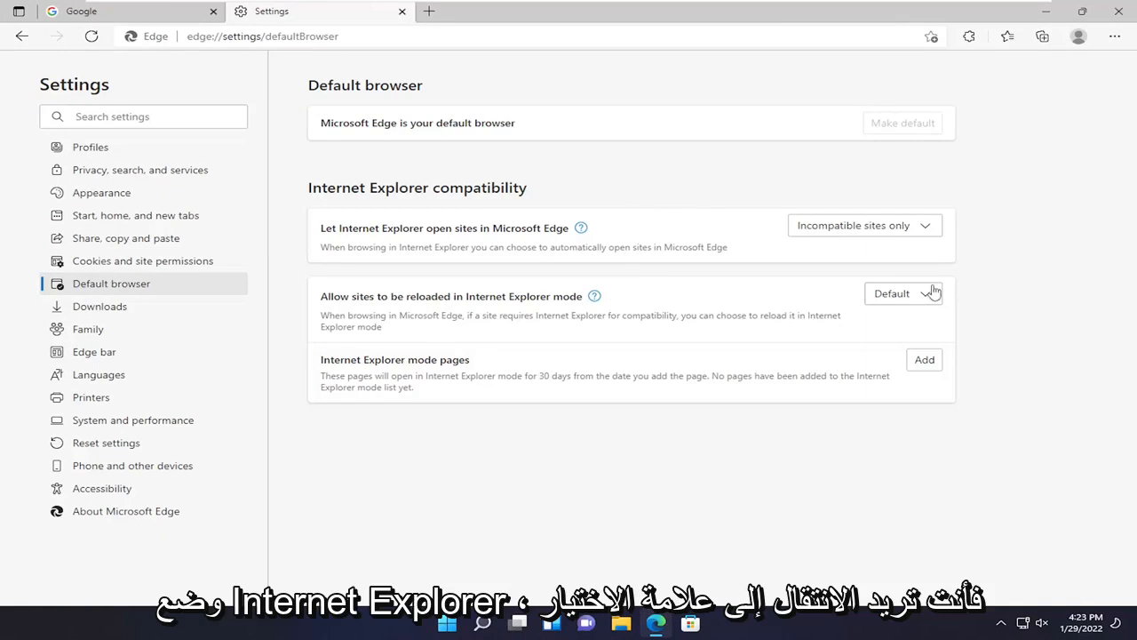
- Set 'Allow sites to be reloaded in Internet Explorer mode' to Allow
click(902, 293)
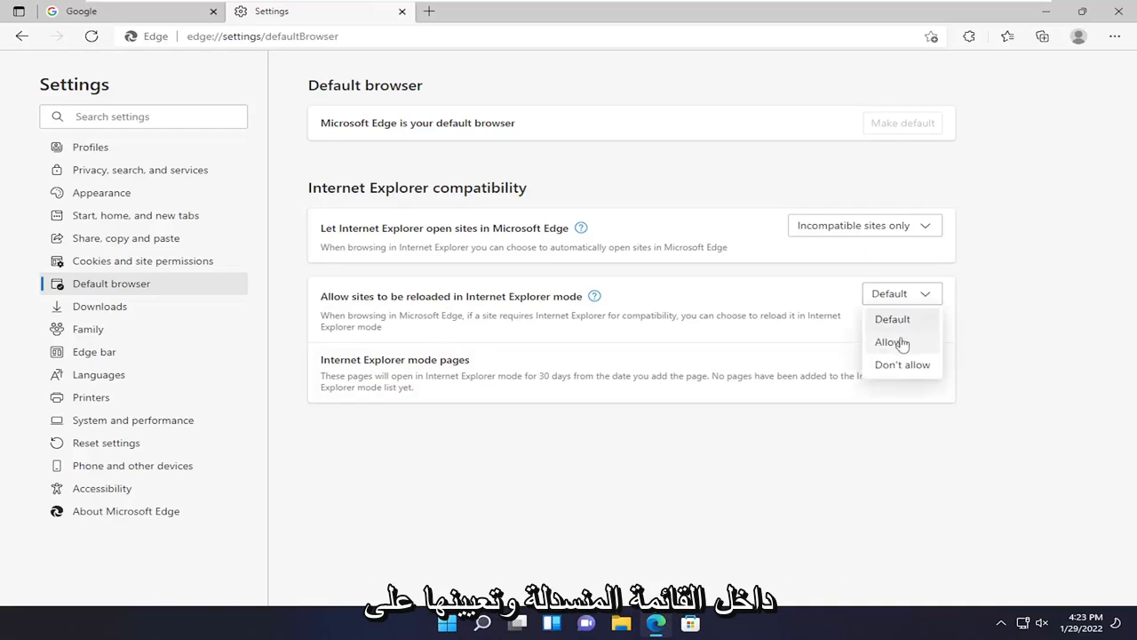
click(892, 341)
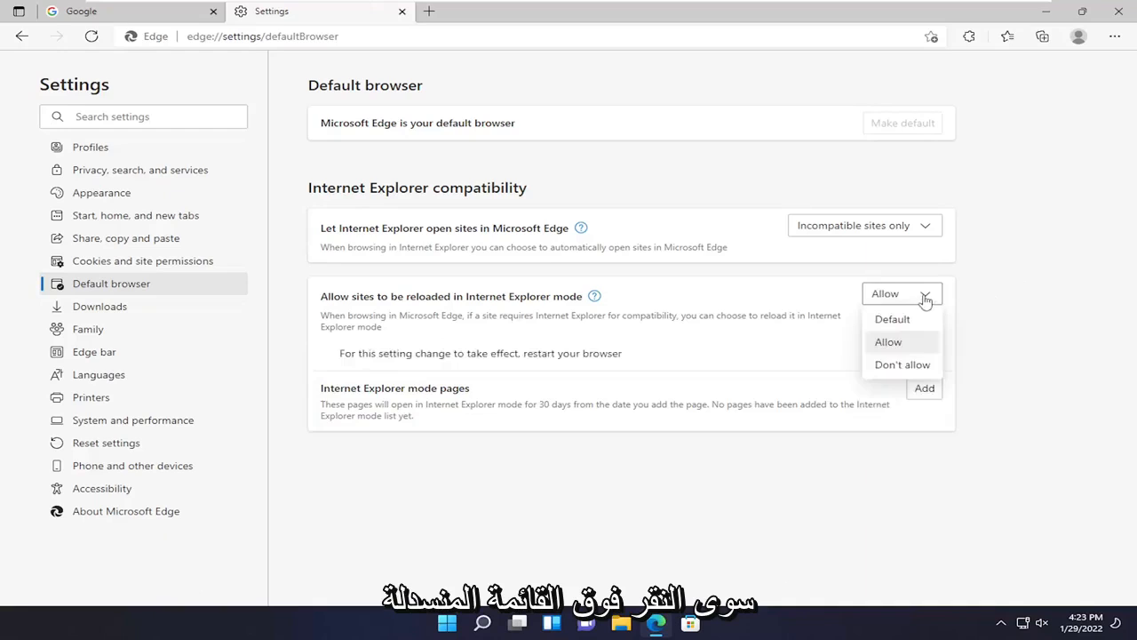
mouse_move(981, 322)
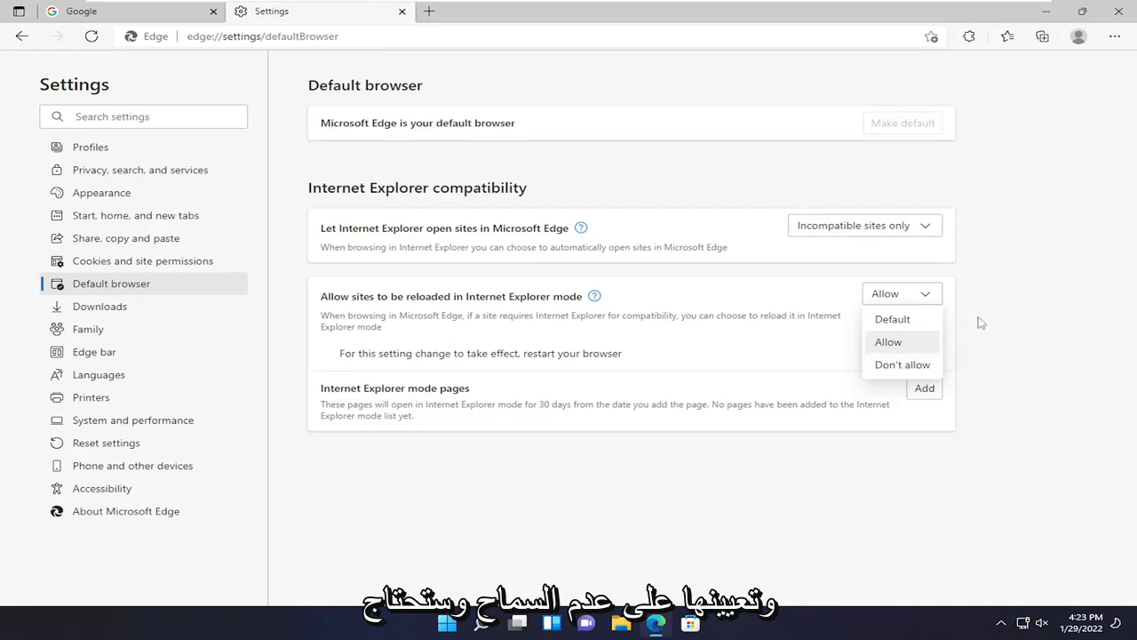
- Restart Edge so the Internet Explorer mode setting takes effect
click(889, 341)
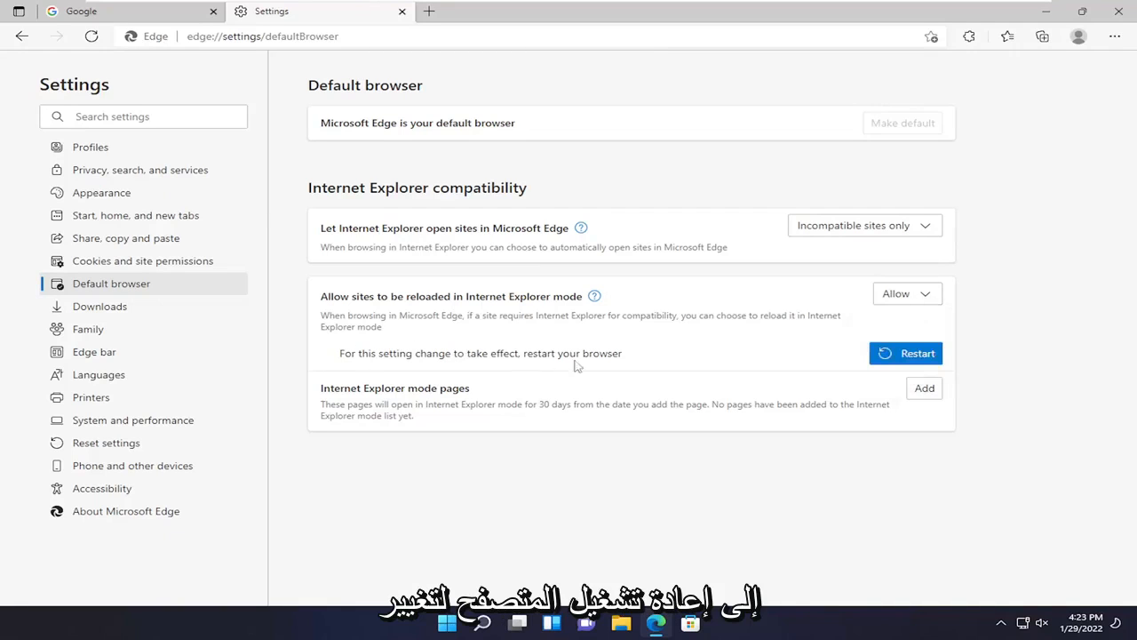
mouse_move(560, 328)
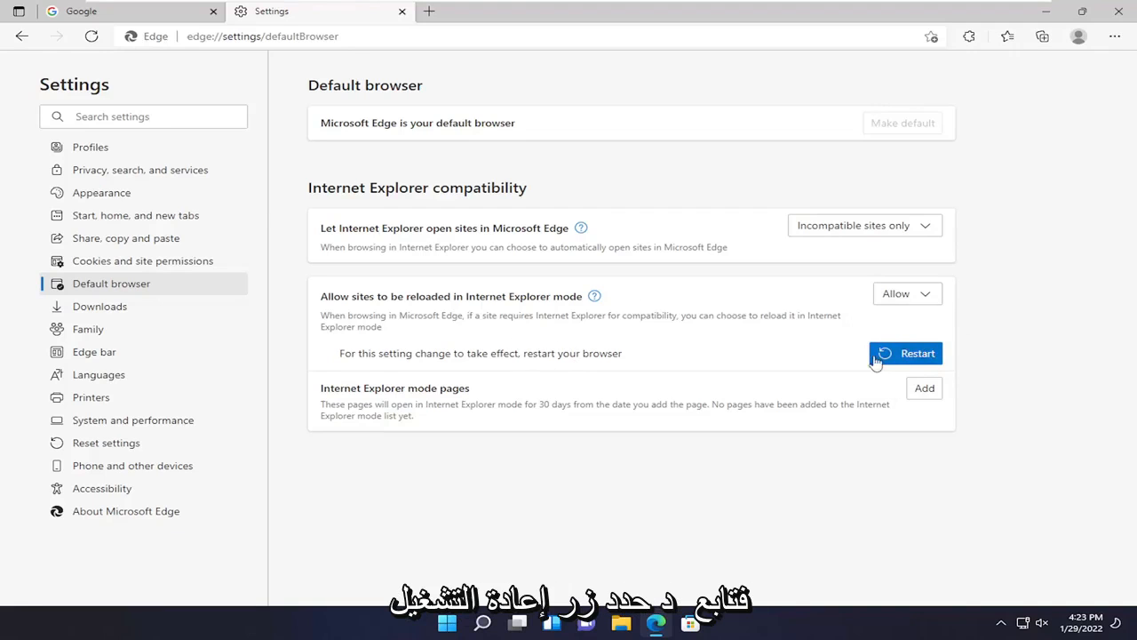
click(904, 351)
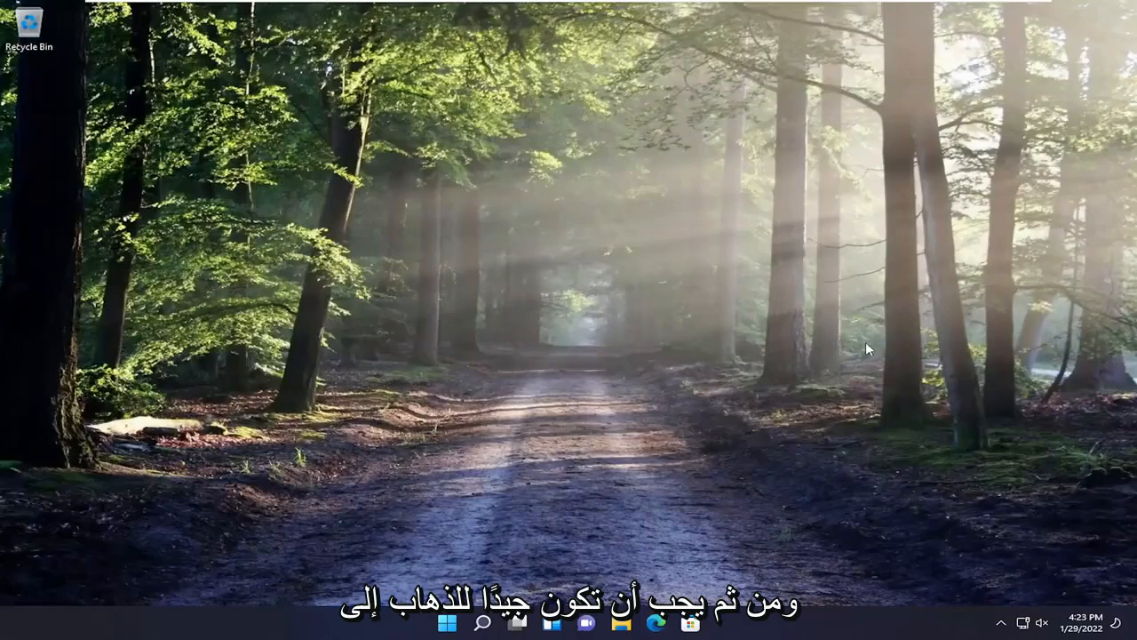